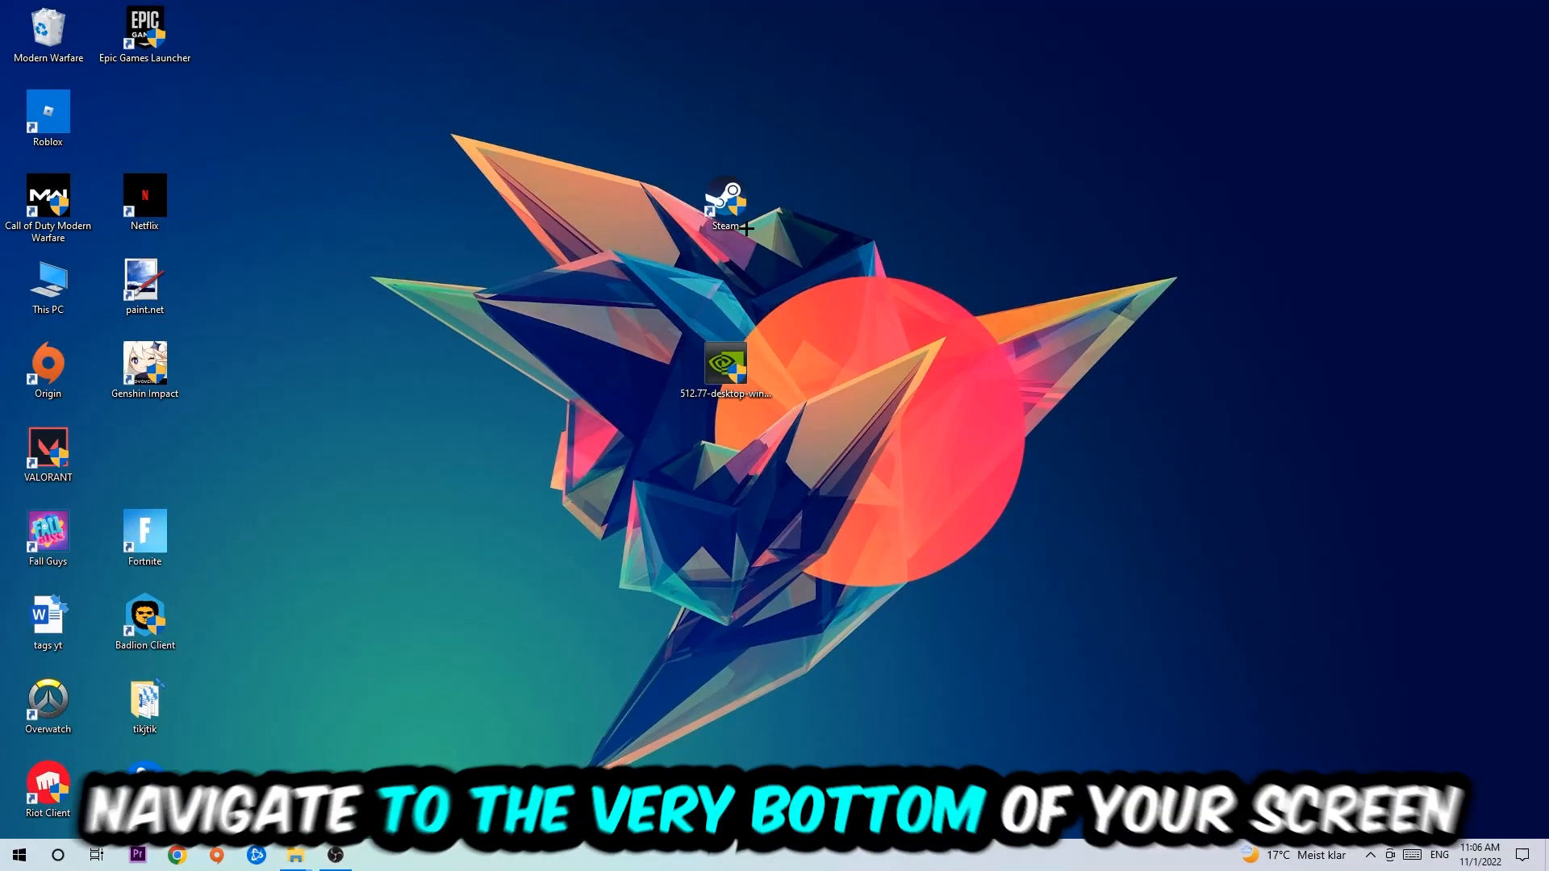
# - Launch Task Manager from the taskbar's right-click menu
pyautogui.rightClick(568, 862)
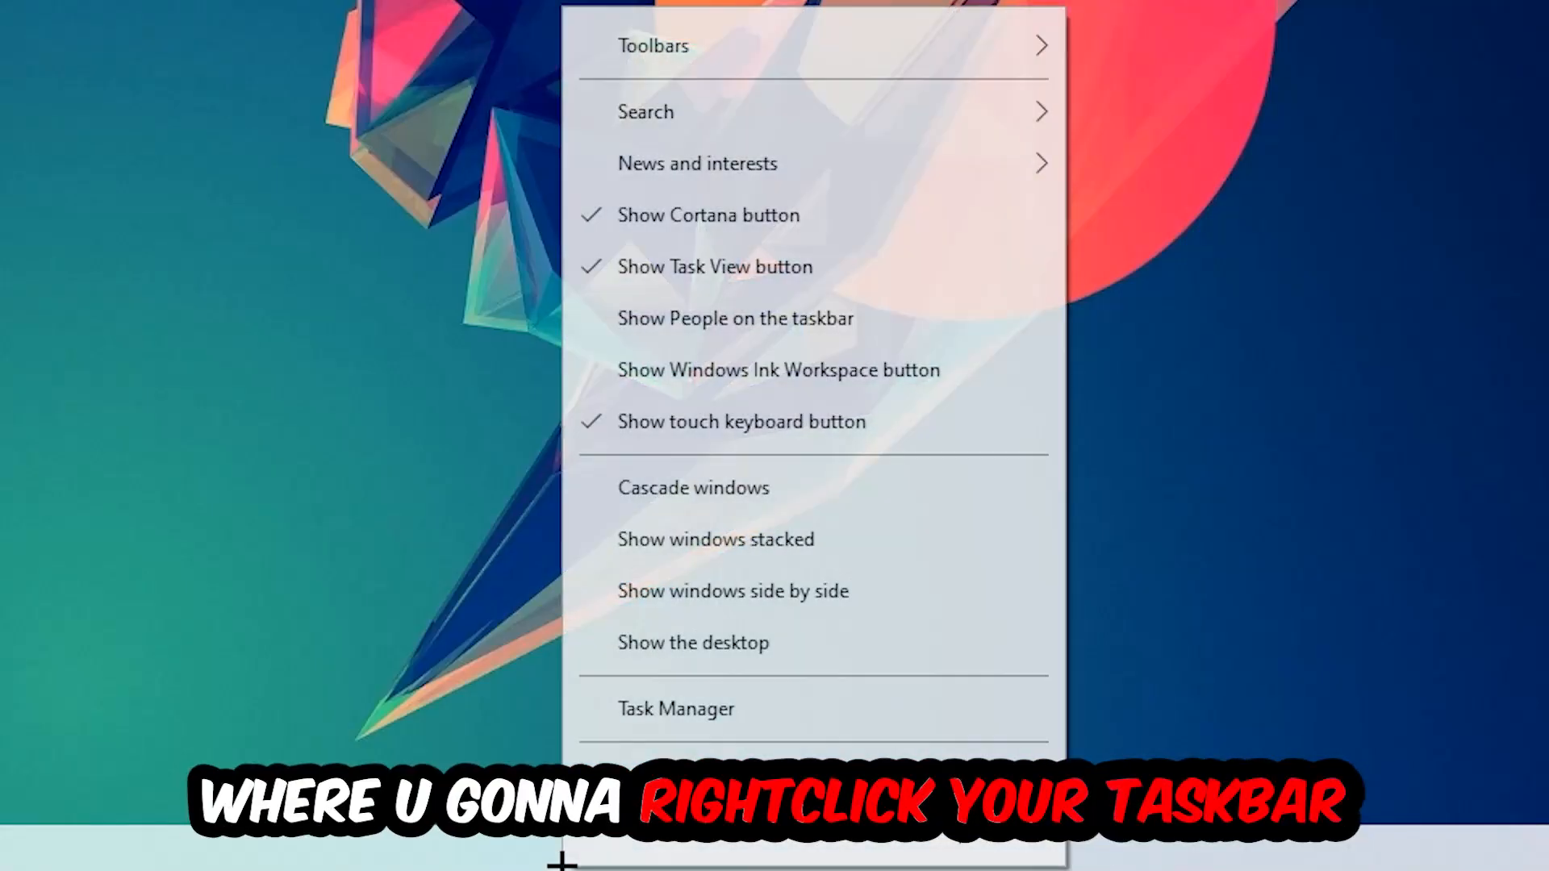
pyautogui.click(678, 710)
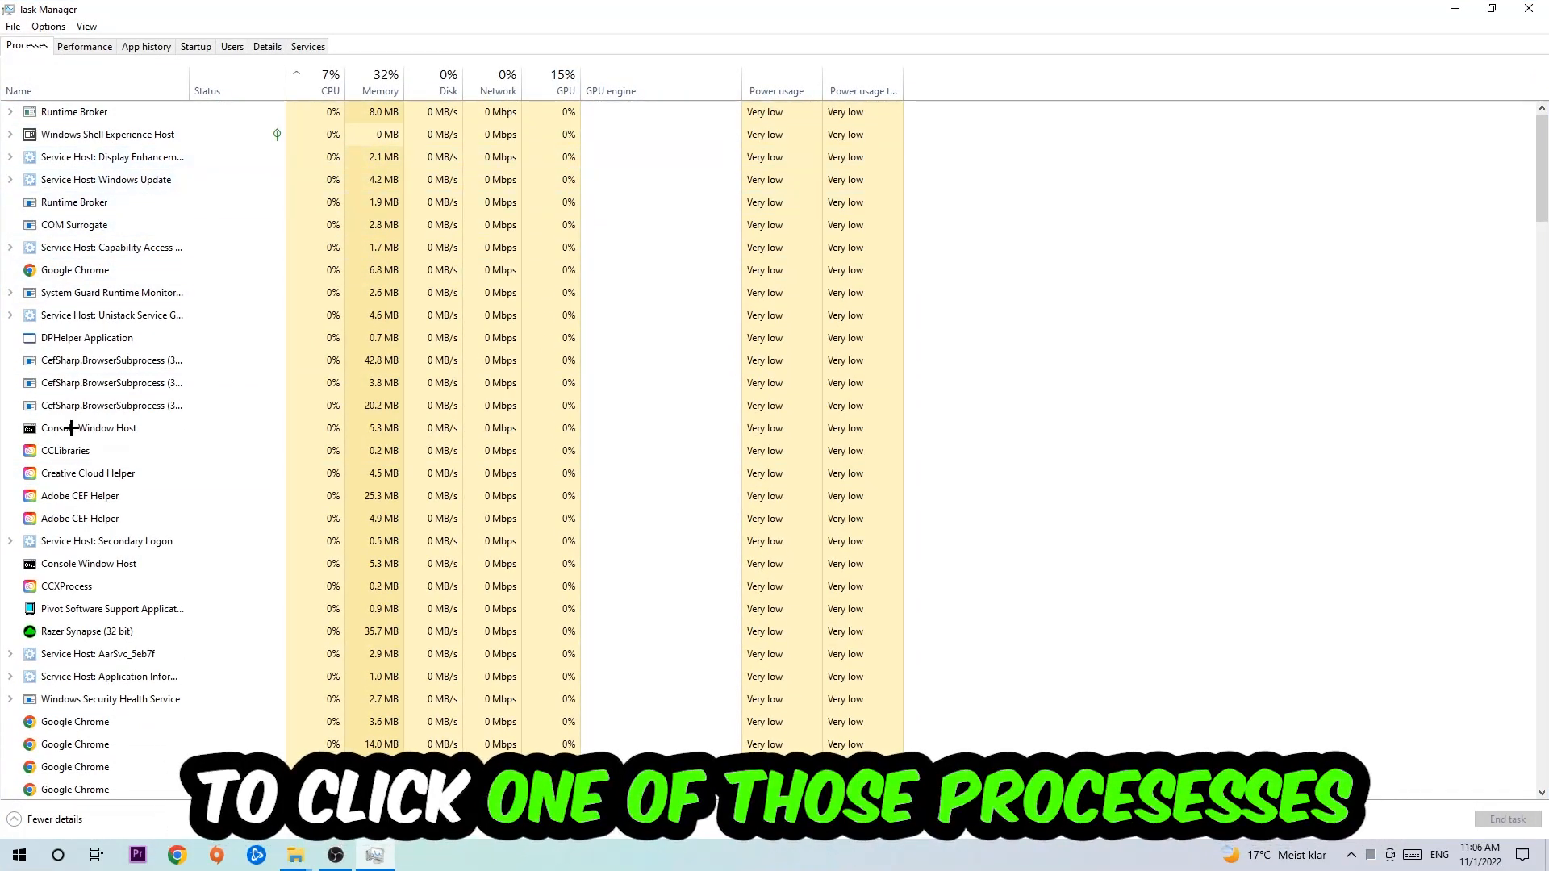
# - End the running Google Chrome process from the Processes list
pyautogui.click(74, 271)
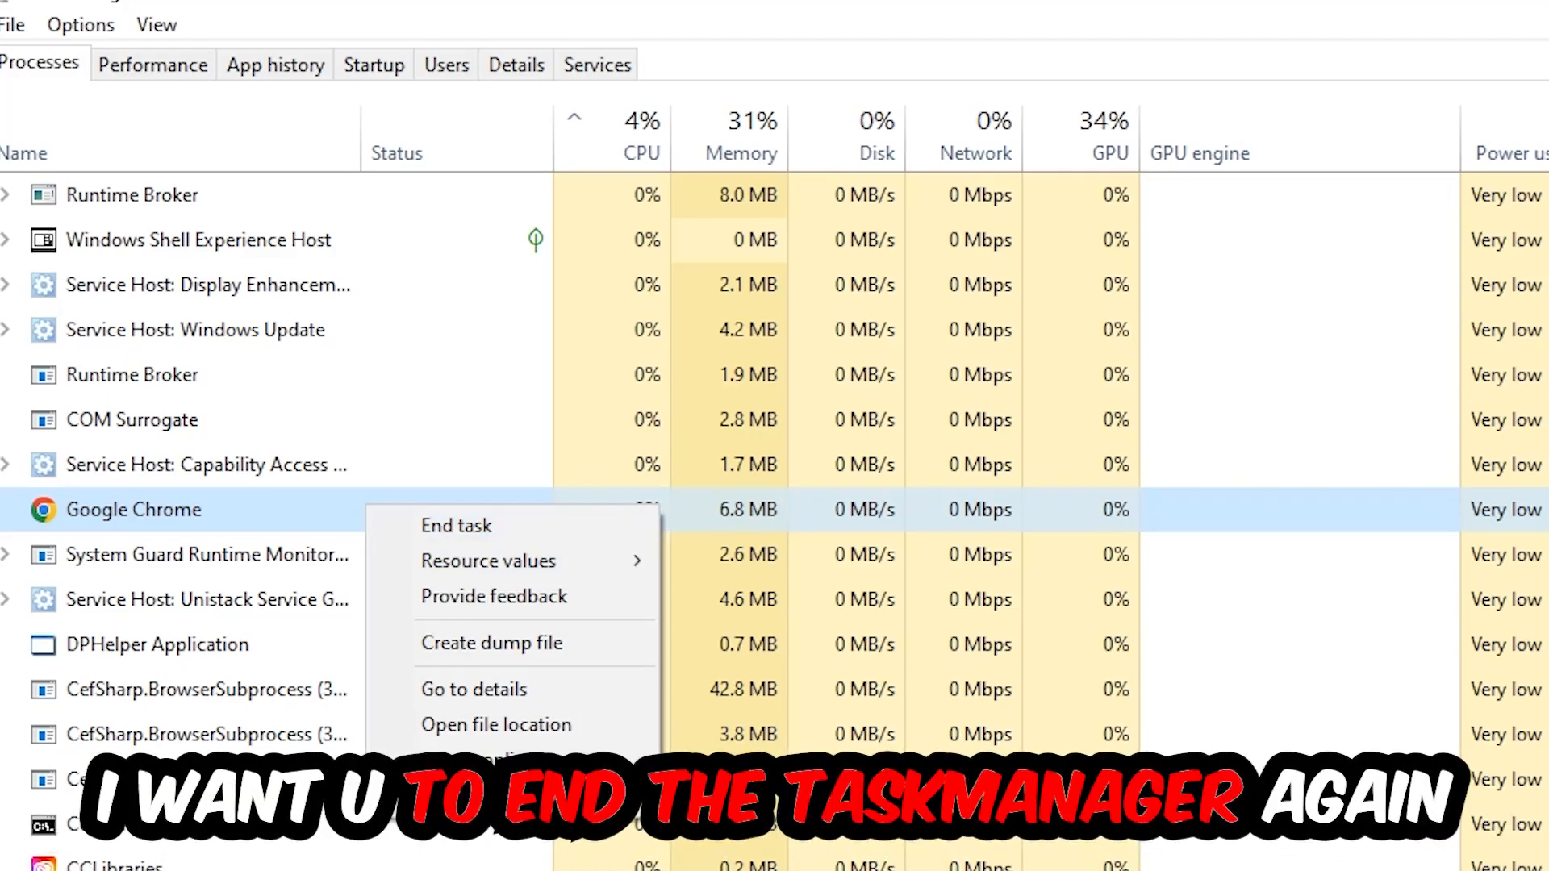
pyautogui.click(455, 526)
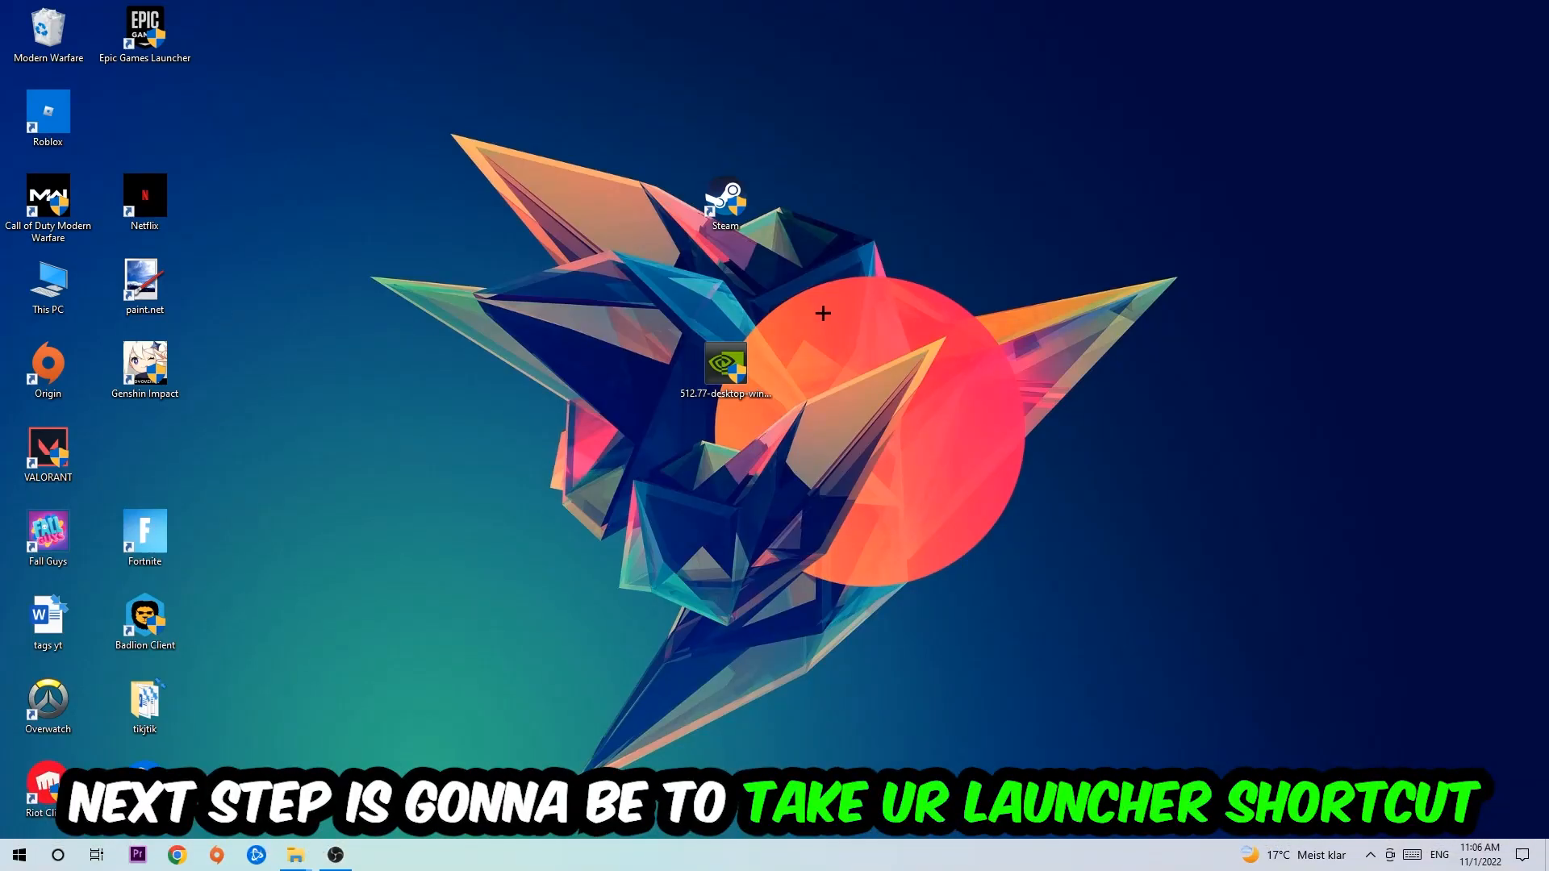
# - Reposition the Steam shortcut near the top centre and start Steam with administrator rights
pyautogui.moveTo(726, 192); pyautogui.dragTo(918, 280)
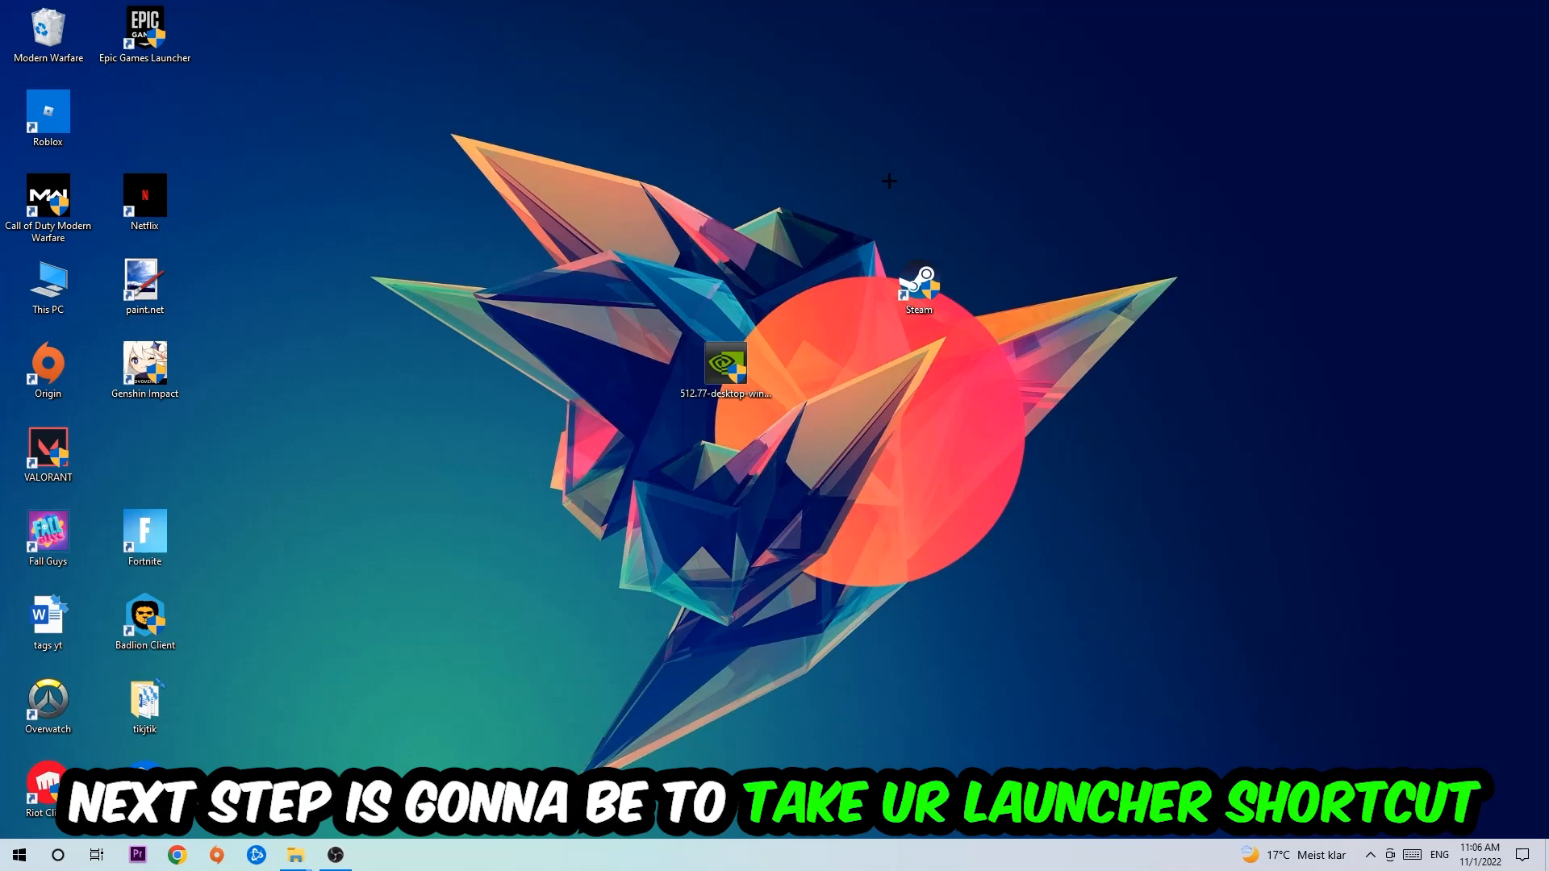
pyautogui.moveTo(918, 287); pyautogui.dragTo(755, 223)
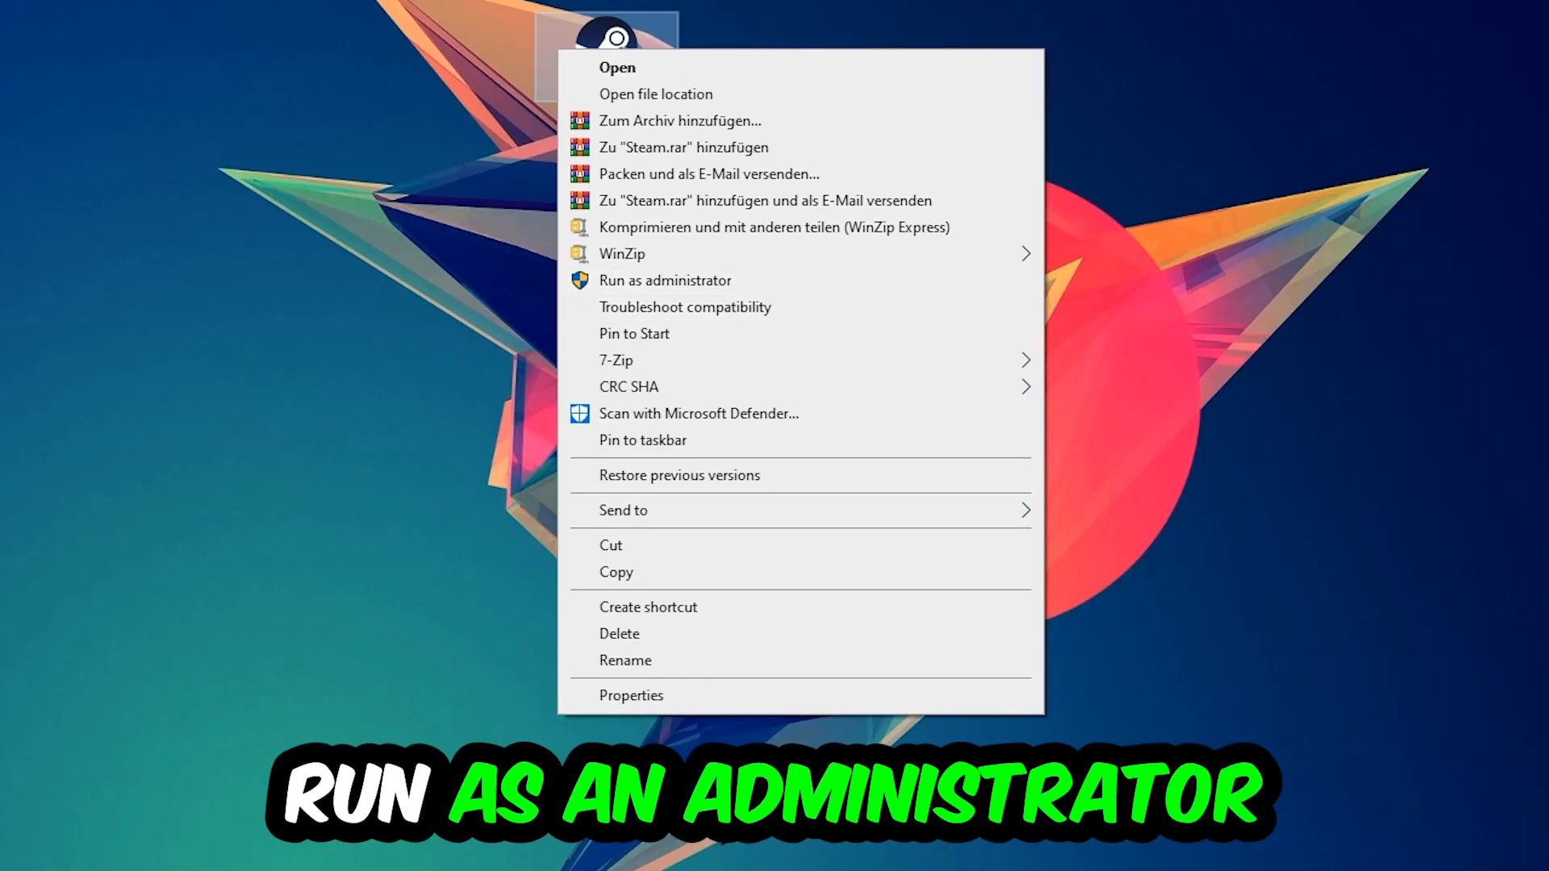
pyautogui.click(665, 280)
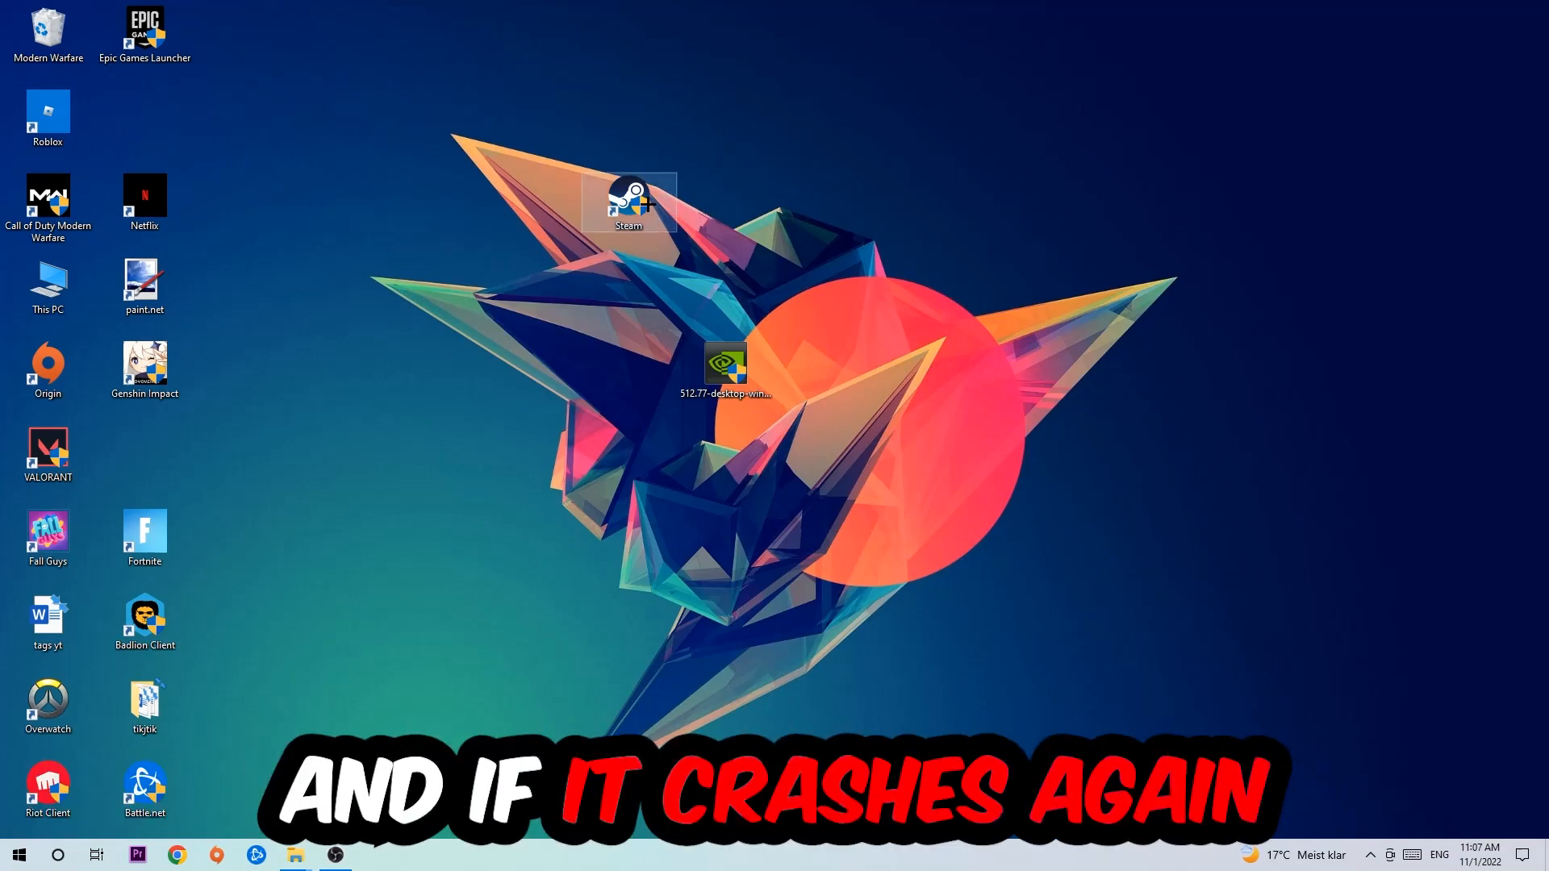
# - In Steam's shortcut Compatibility settings, enable Windows 8 mode and Run as administrator, then apply
pyautogui.rightClick(630, 200)
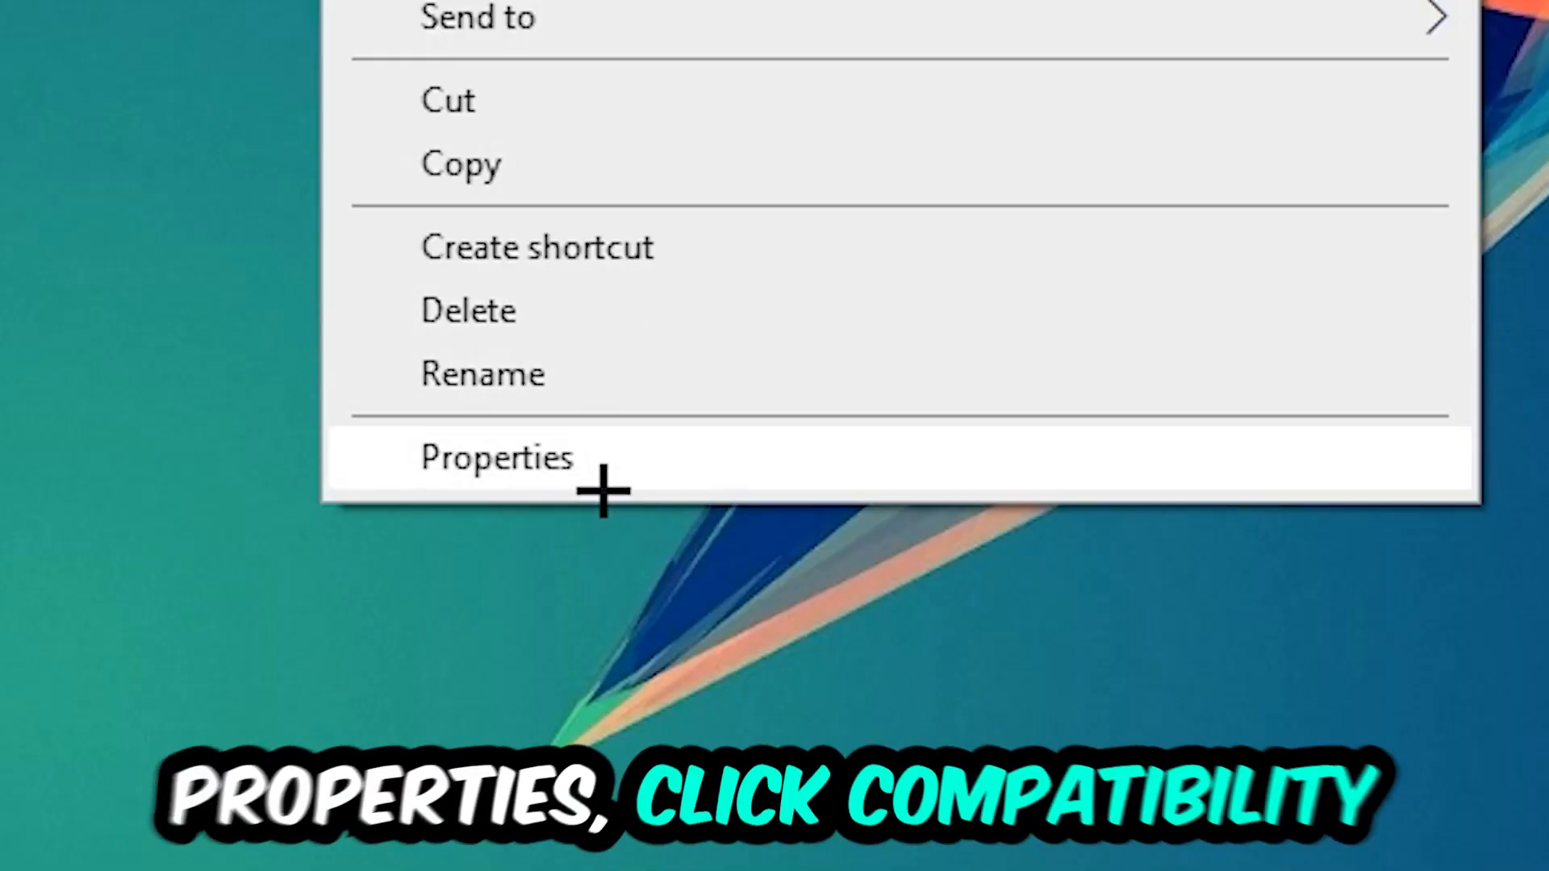
pyautogui.click(497, 456)
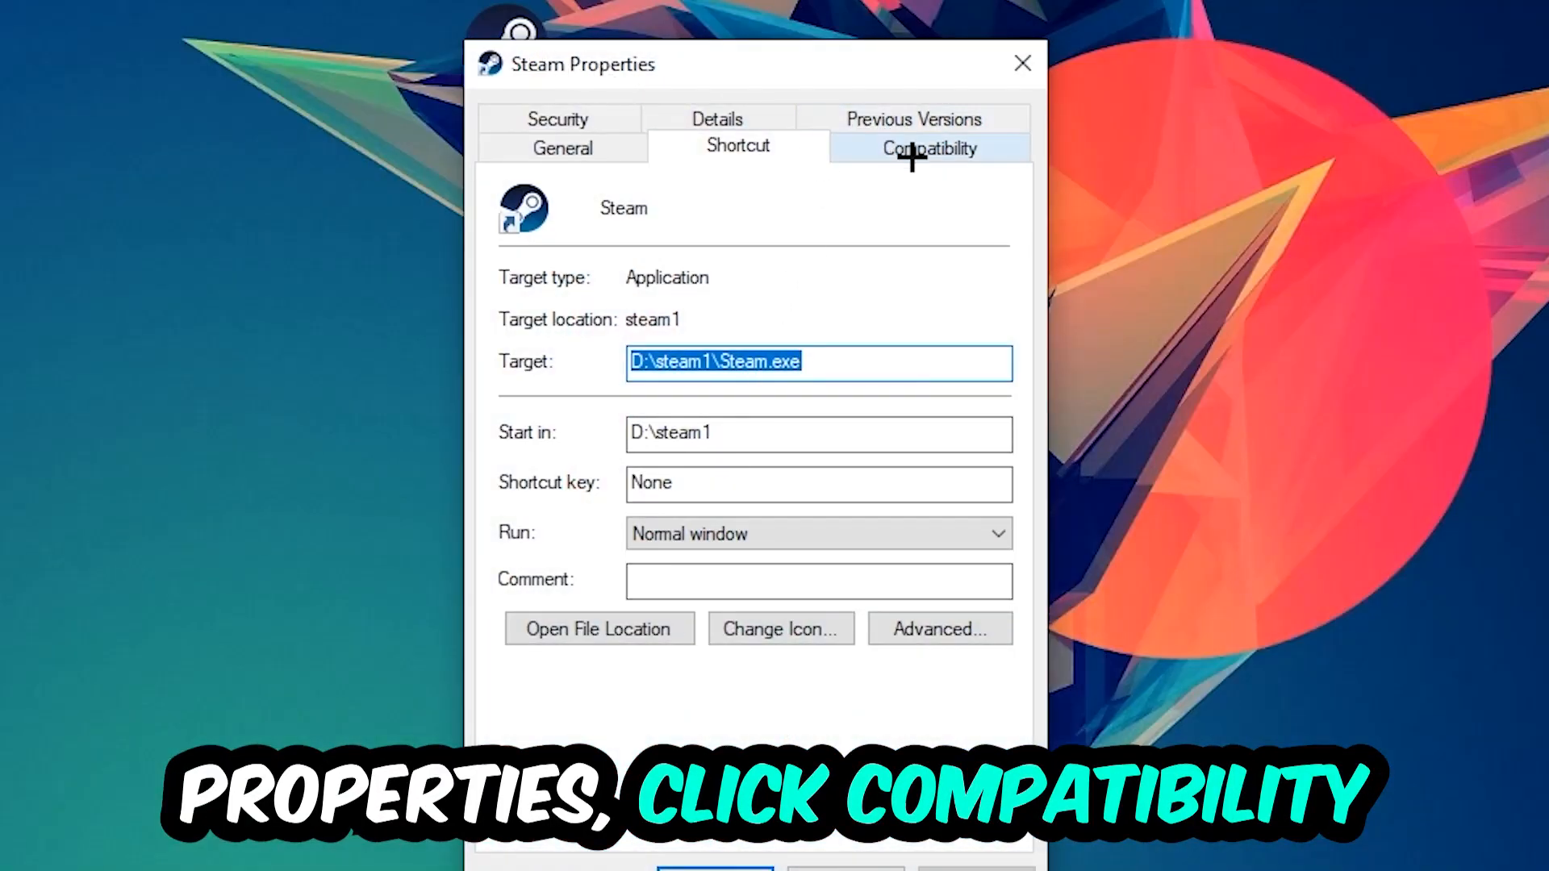
pyautogui.click(933, 147)
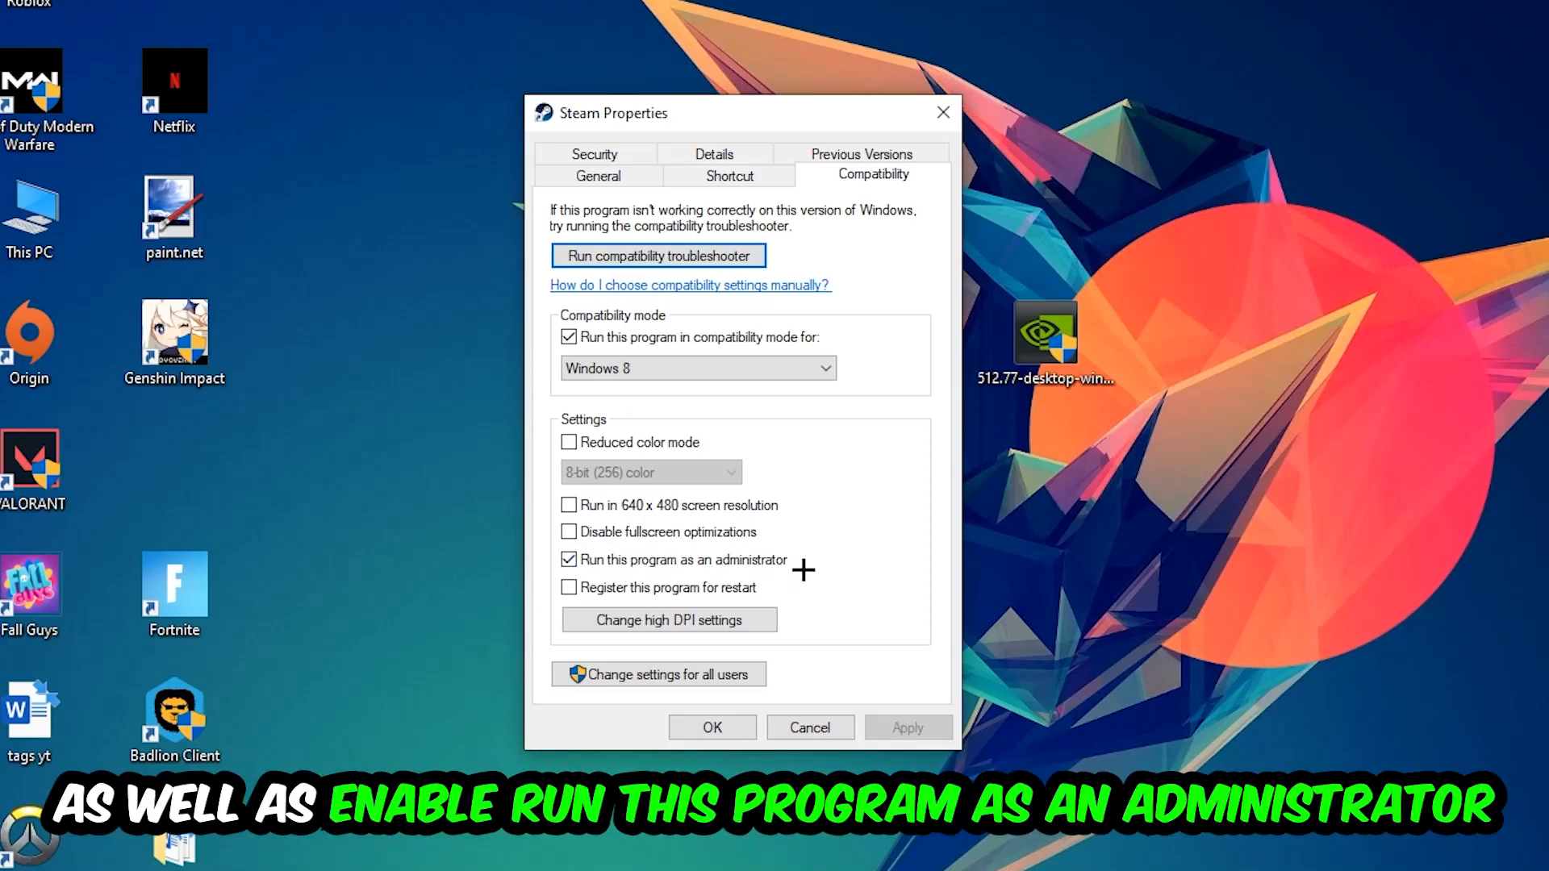
pyautogui.click(712, 727)
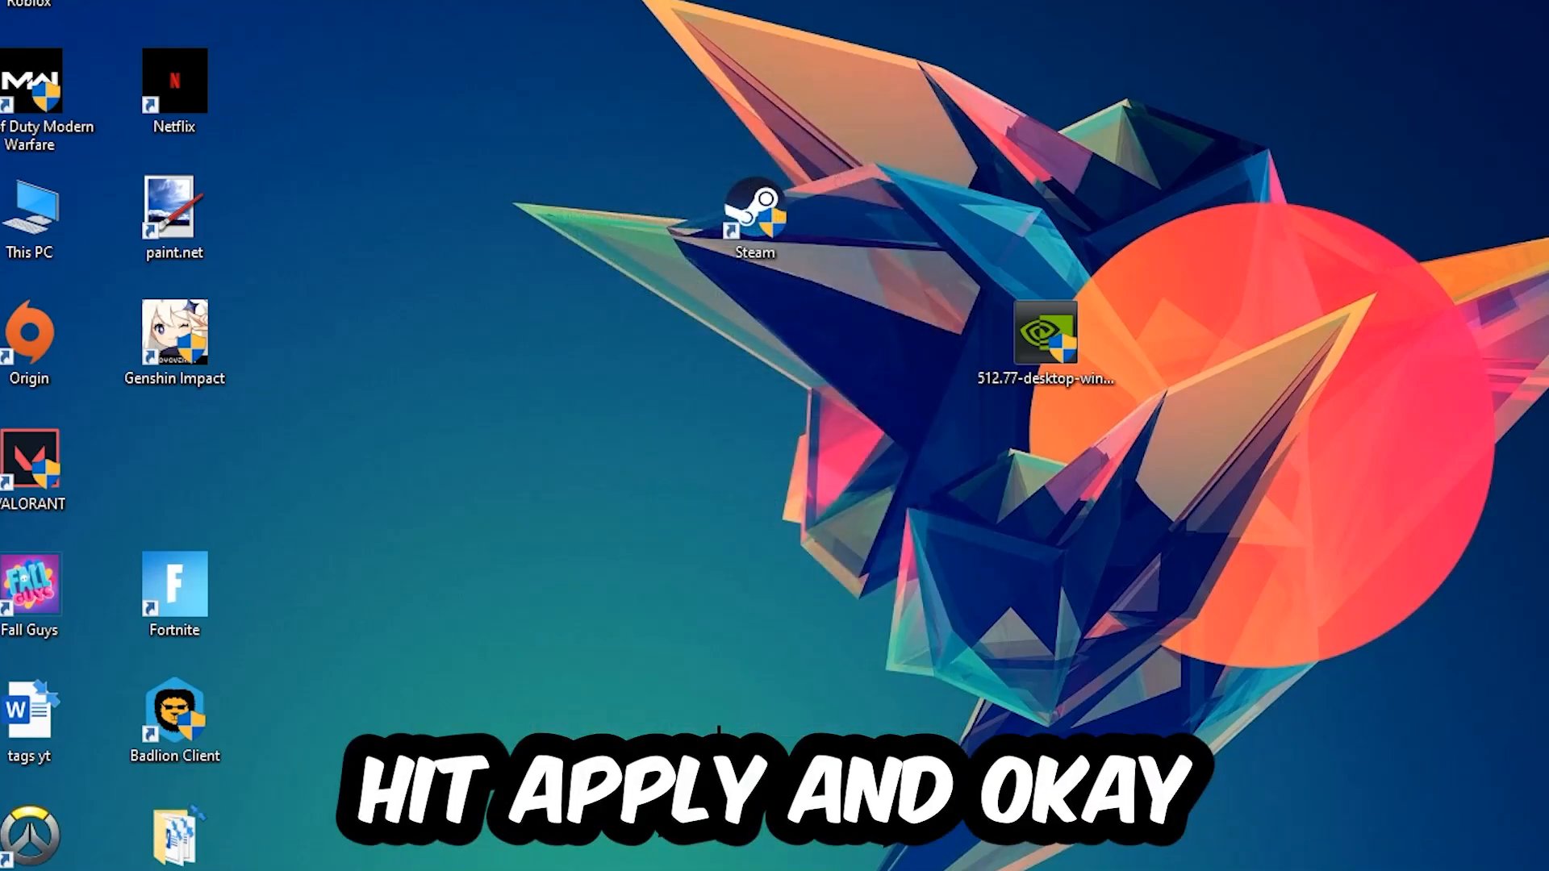